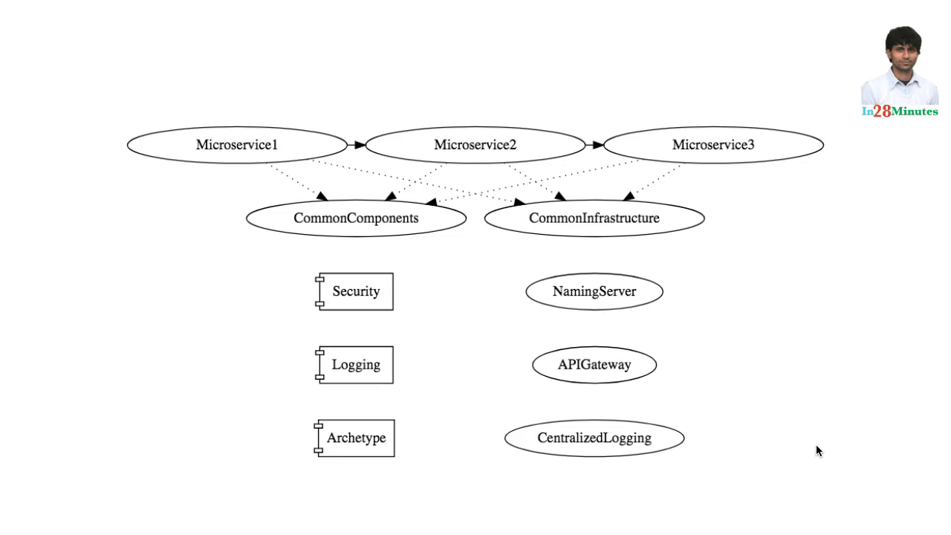
mouse_move(303, 148)
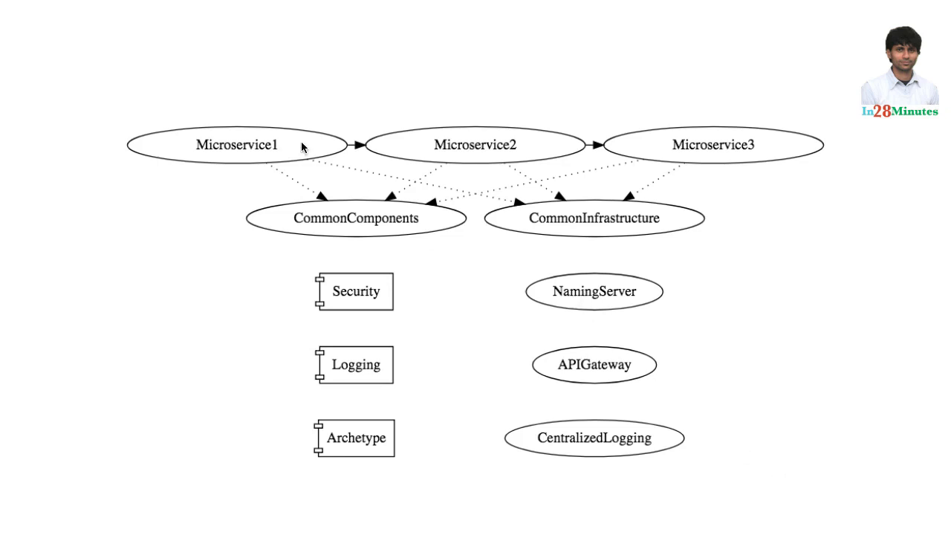
mouse_move(292, 104)
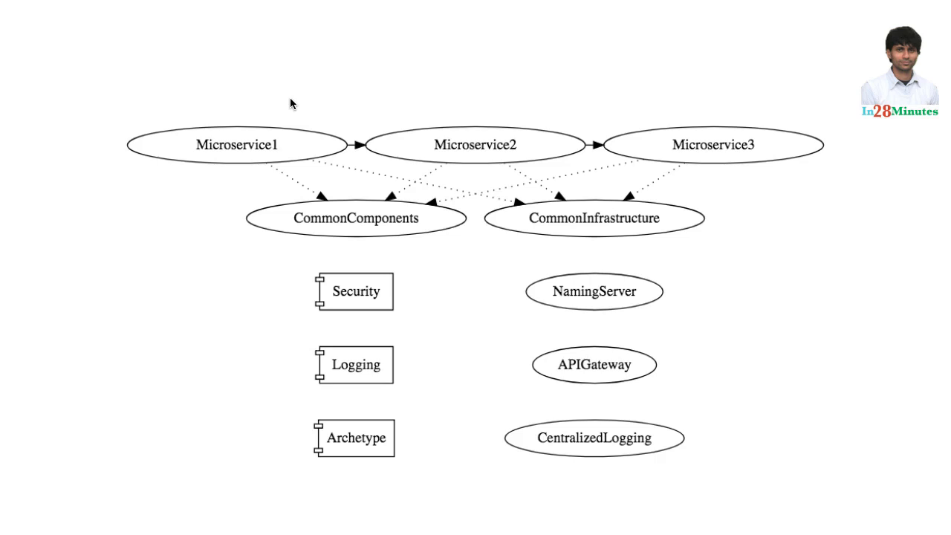
mouse_move(202, 81)
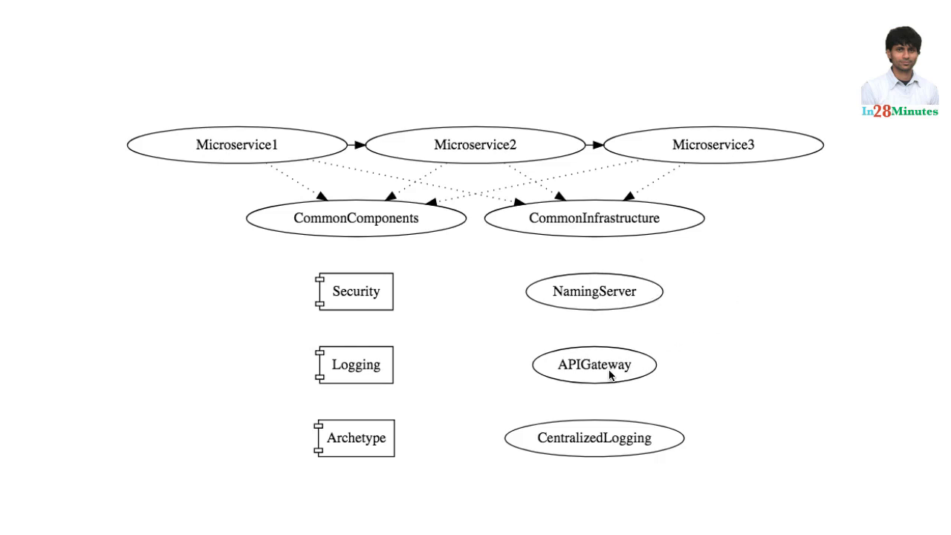
mouse_move(642, 464)
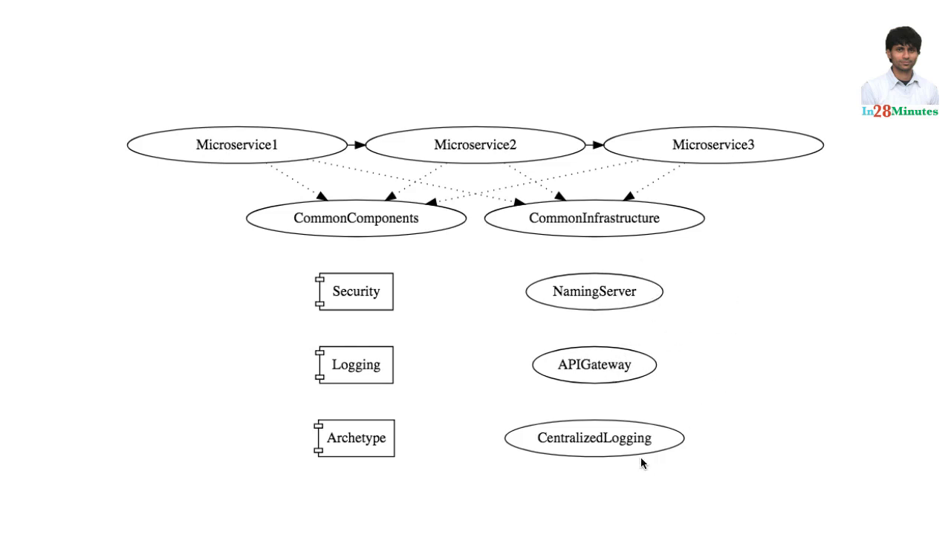
mouse_move(767, 456)
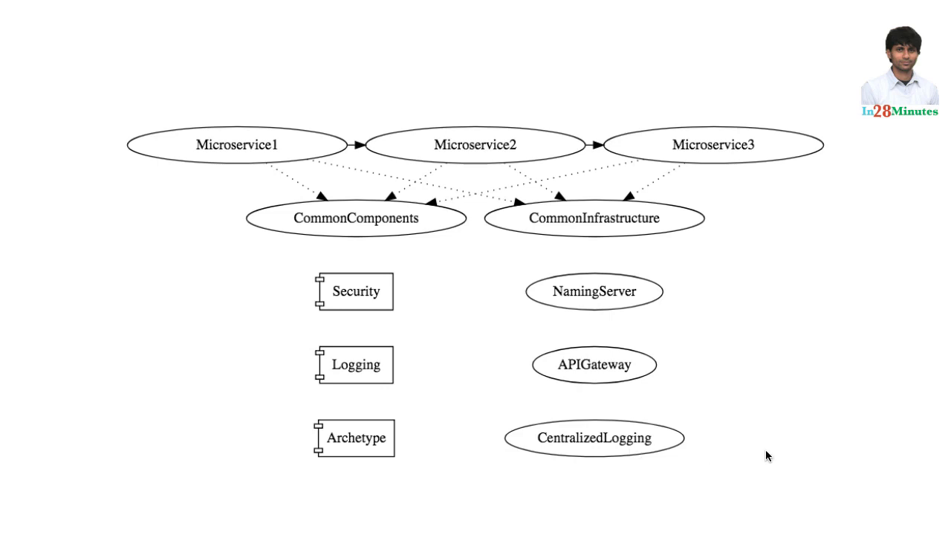
mouse_move(785, 427)
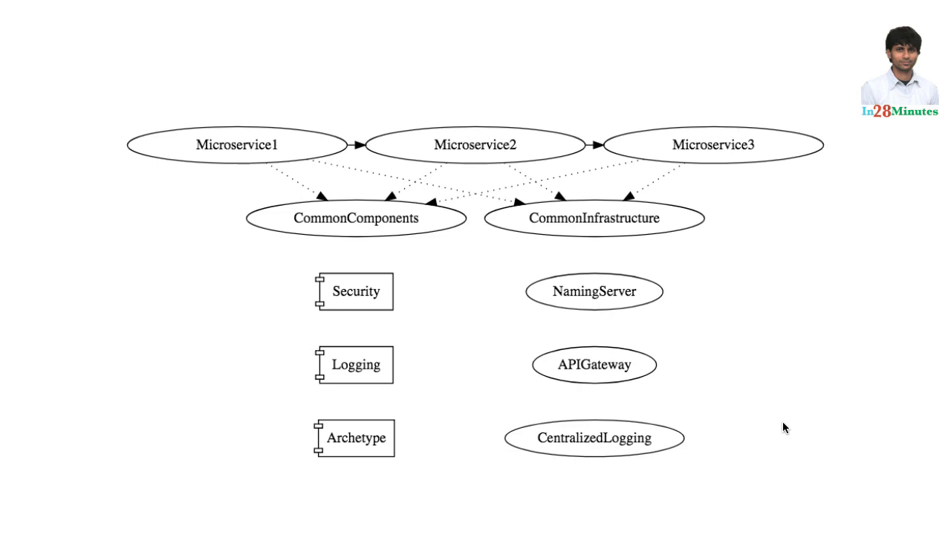
mouse_move(229, 71)
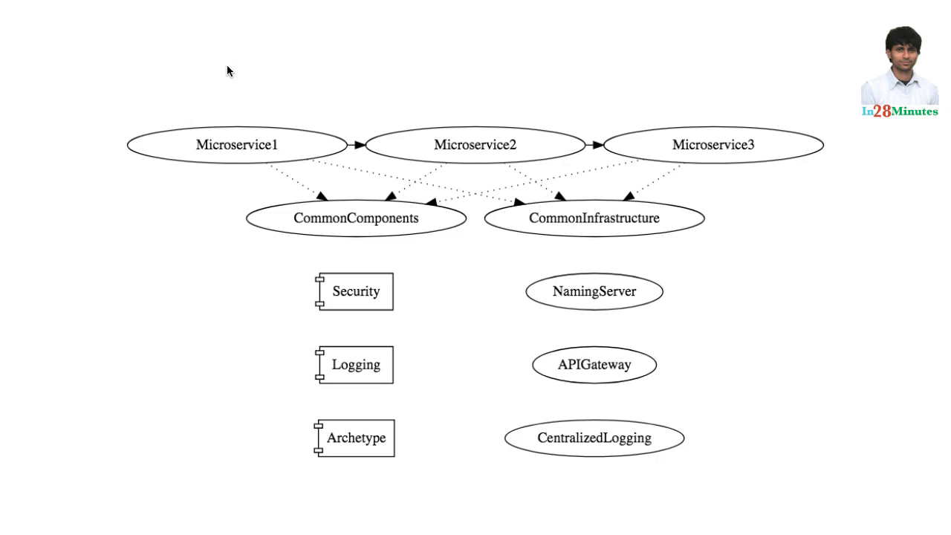
mouse_move(599, 184)
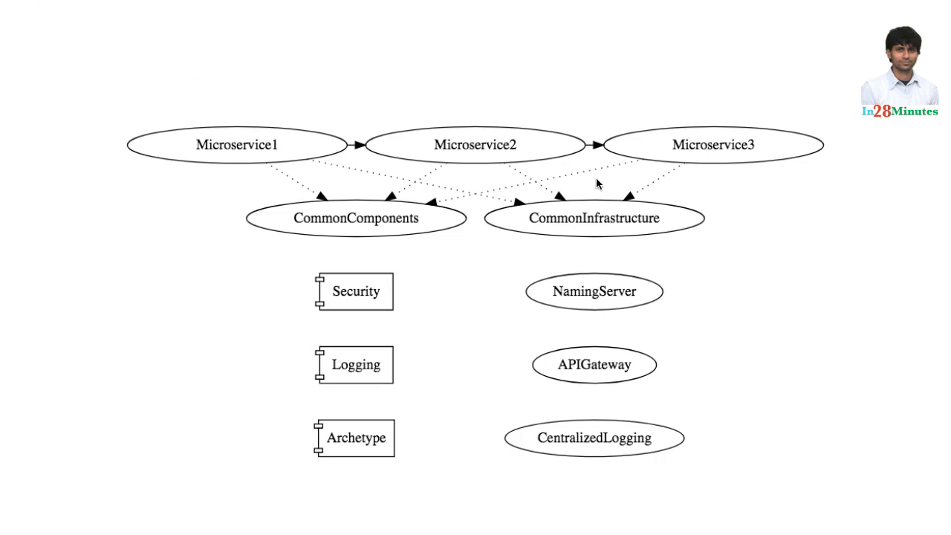
mouse_move(563, 186)
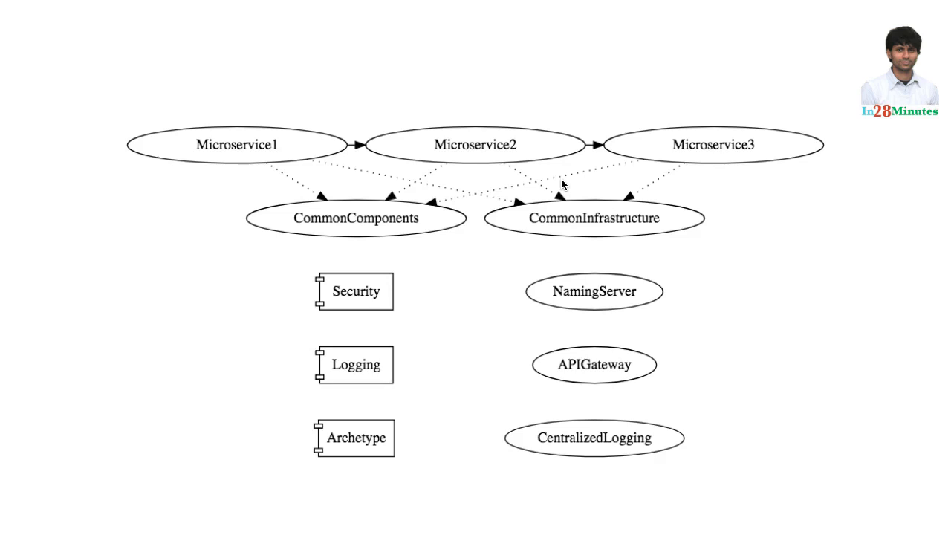
mouse_move(717, 277)
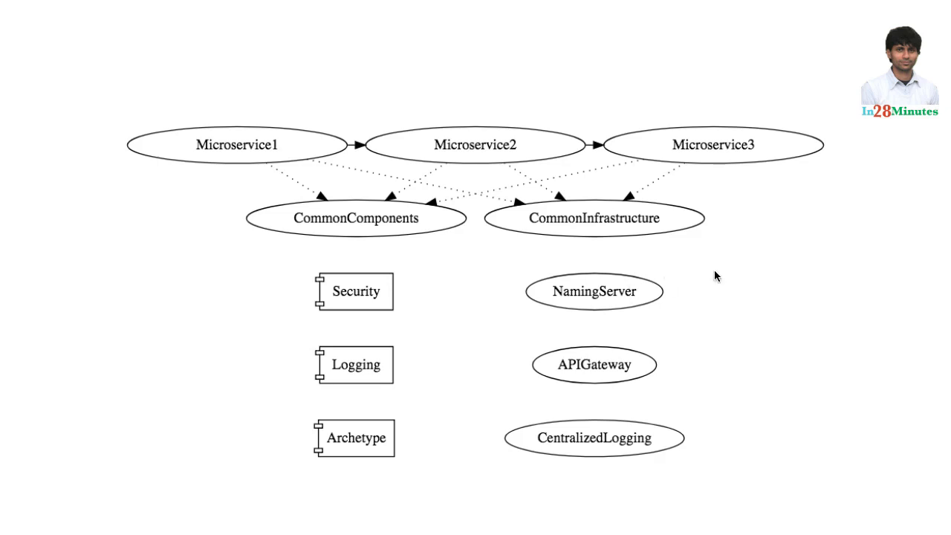
mouse_move(708, 310)
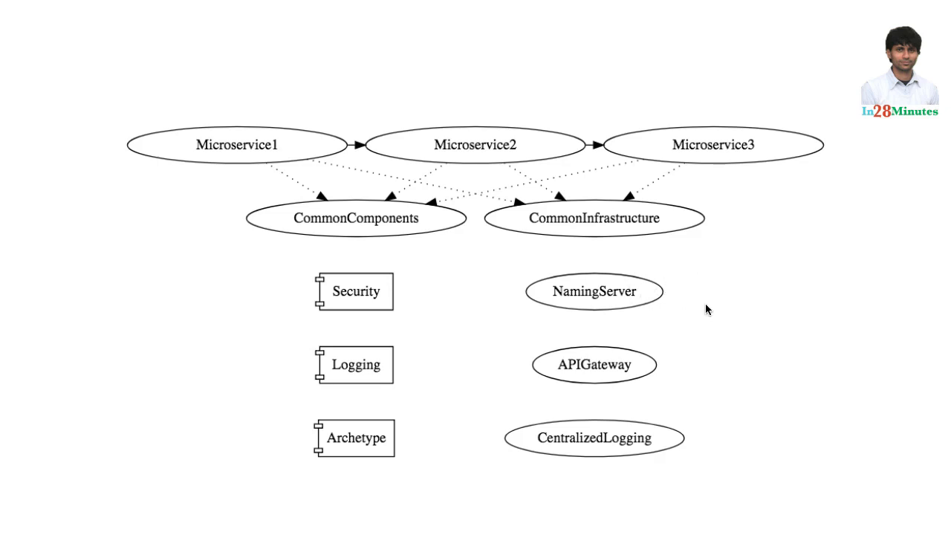
mouse_move(398, 172)
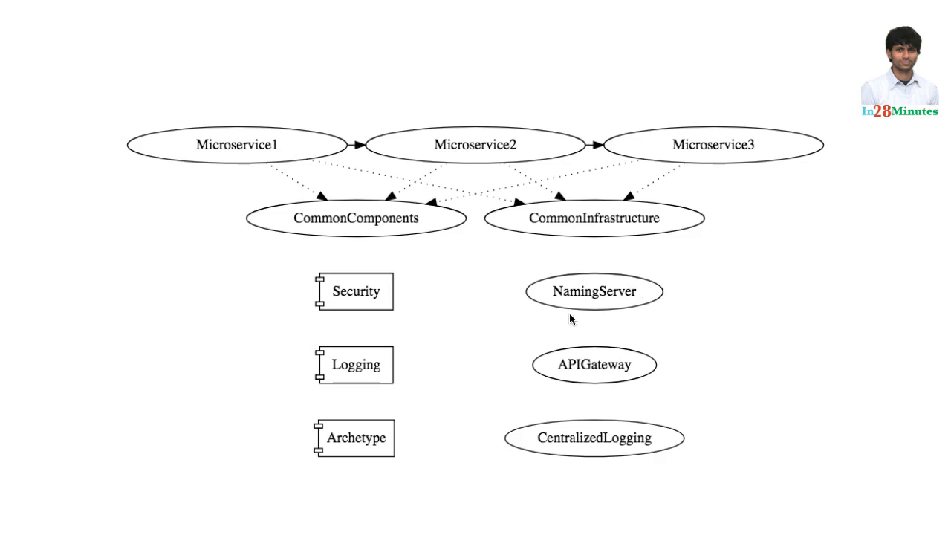
mouse_move(669, 351)
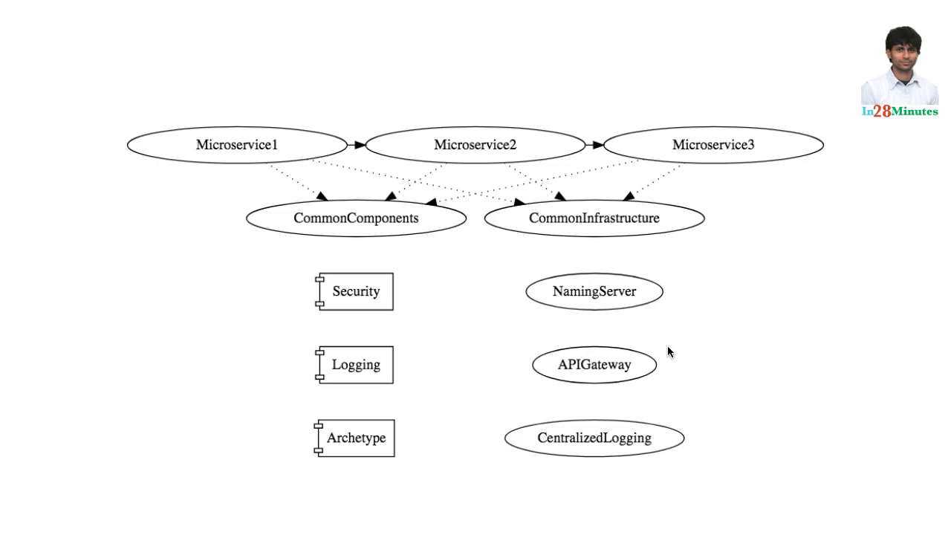